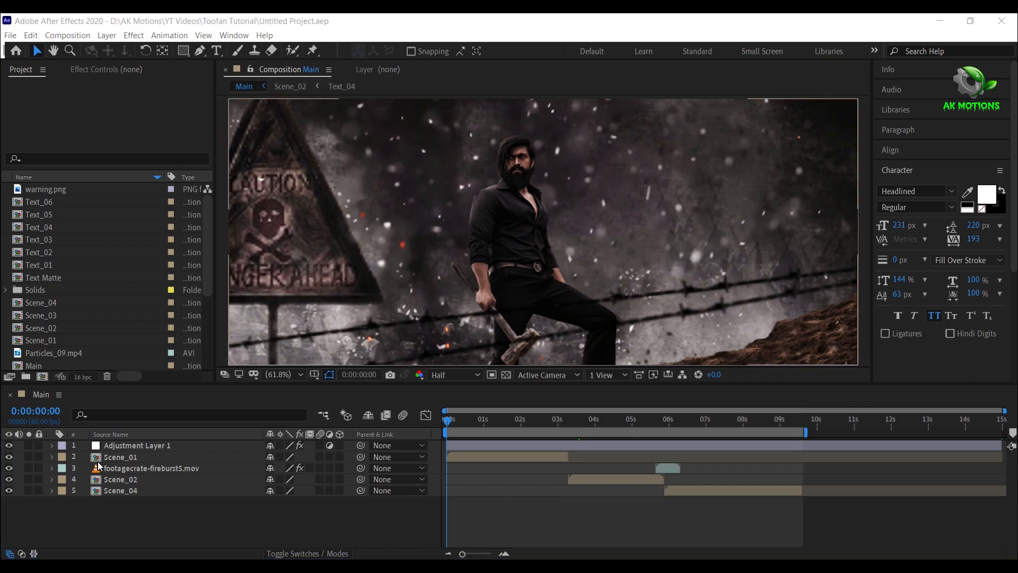
- Open the Scene_01 composition and jump to the frame where the TOOFAN title appears
{"action": "left_click", "coordinate": [121, 456]}
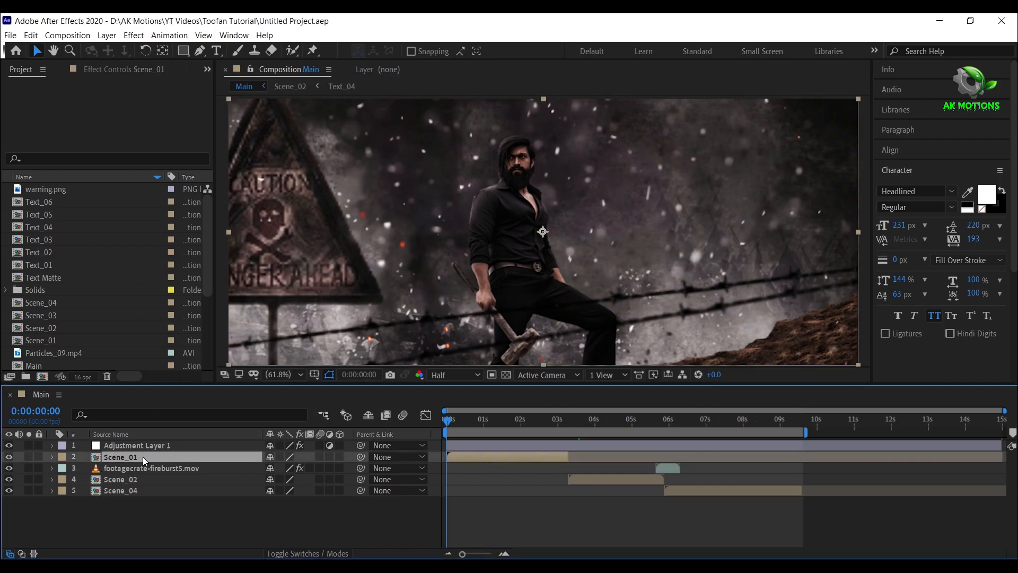
{"action": "double_click", "coordinate": [121, 456]}
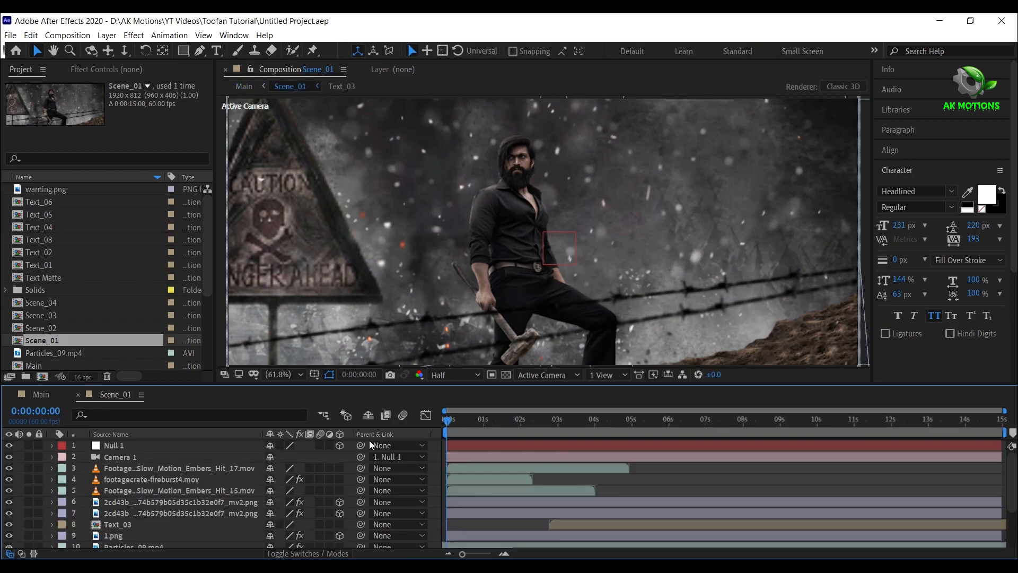
{"action": "left_click", "coordinate": [570, 420]}
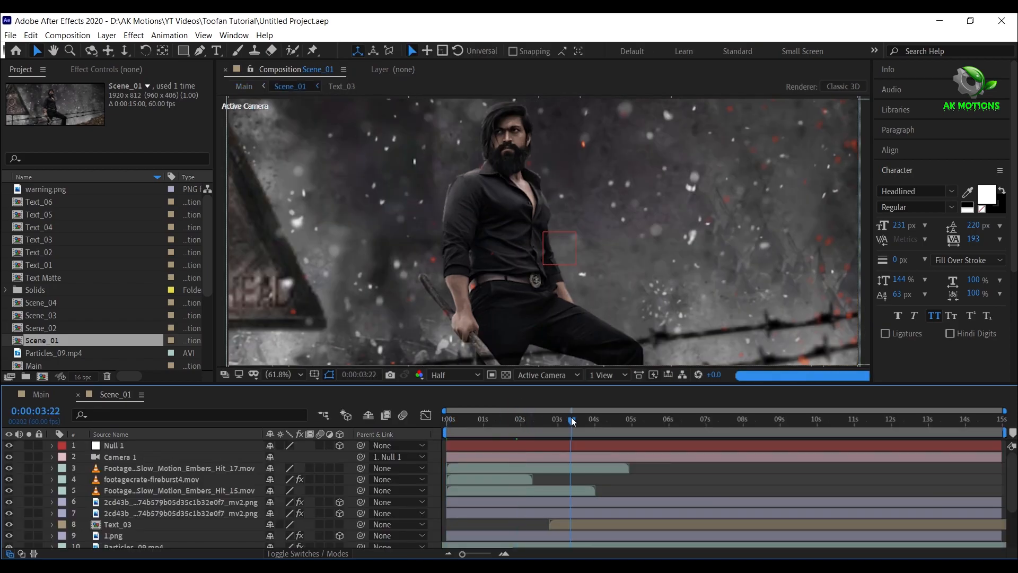
{"action": "left_click", "coordinate": [672, 420]}
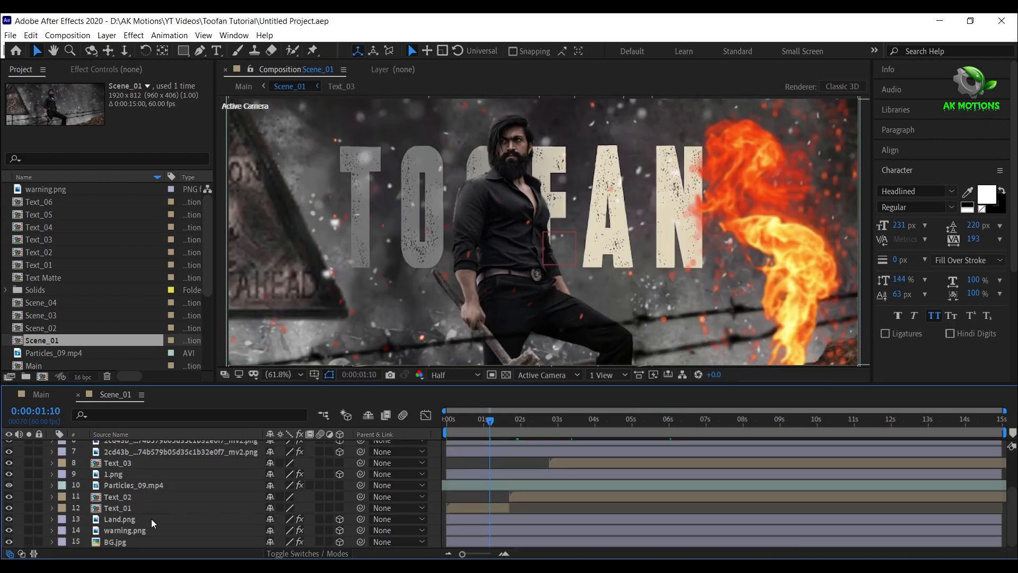
- Retype the Text_01 title from TOOFAN to YASH and check it back in Scene_01
{"action": "left_click", "coordinate": [117, 508]}
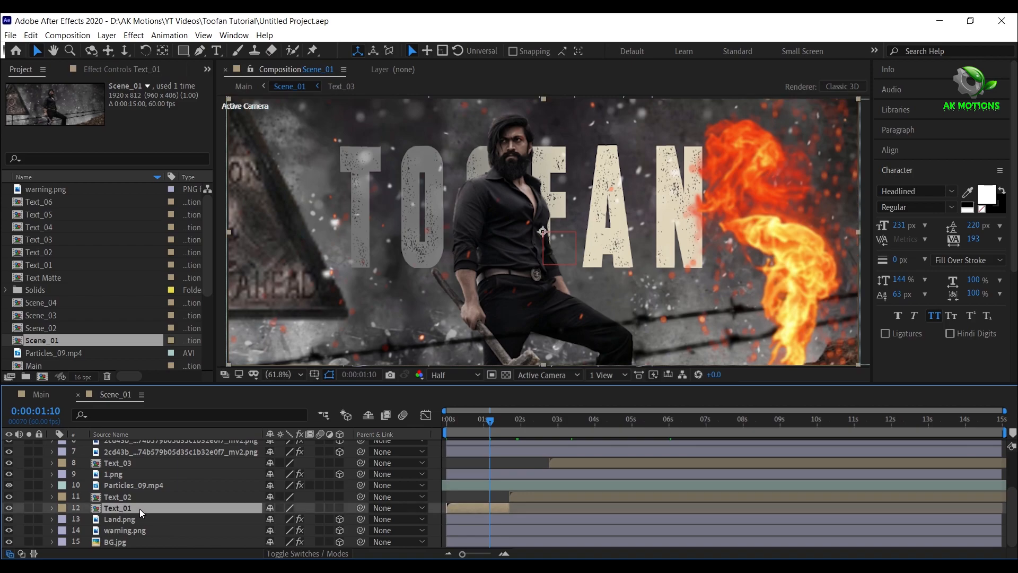
{"action": "double_click", "coordinate": [139, 507]}
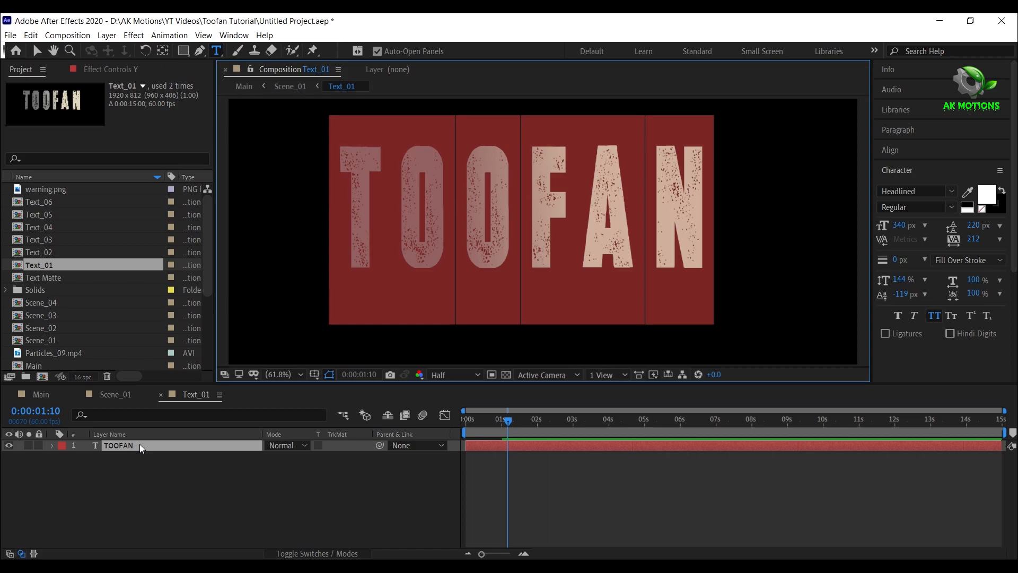
{"action": "type", "text": "YASH"}
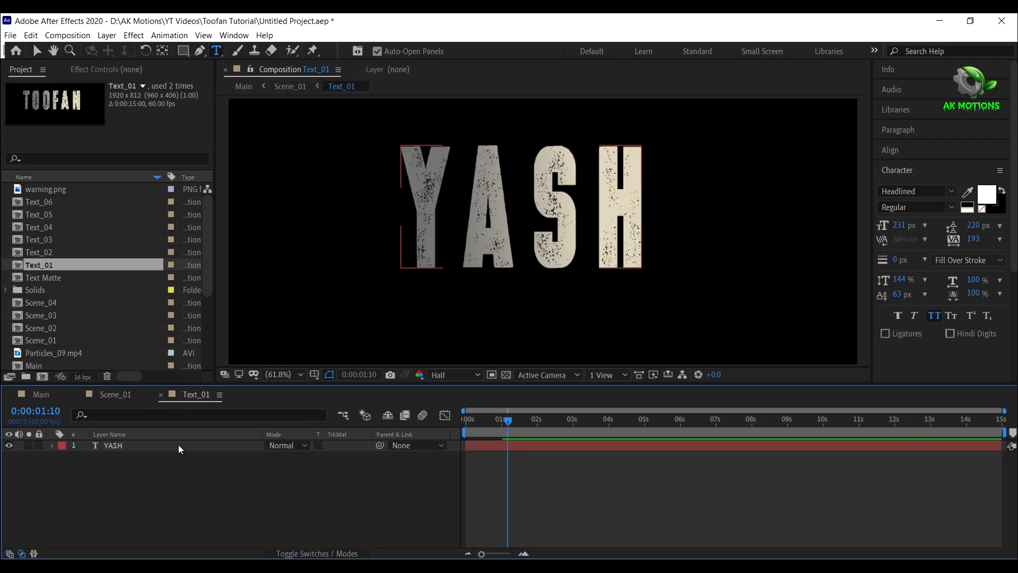
{"action": "left_click", "coordinate": [112, 444]}
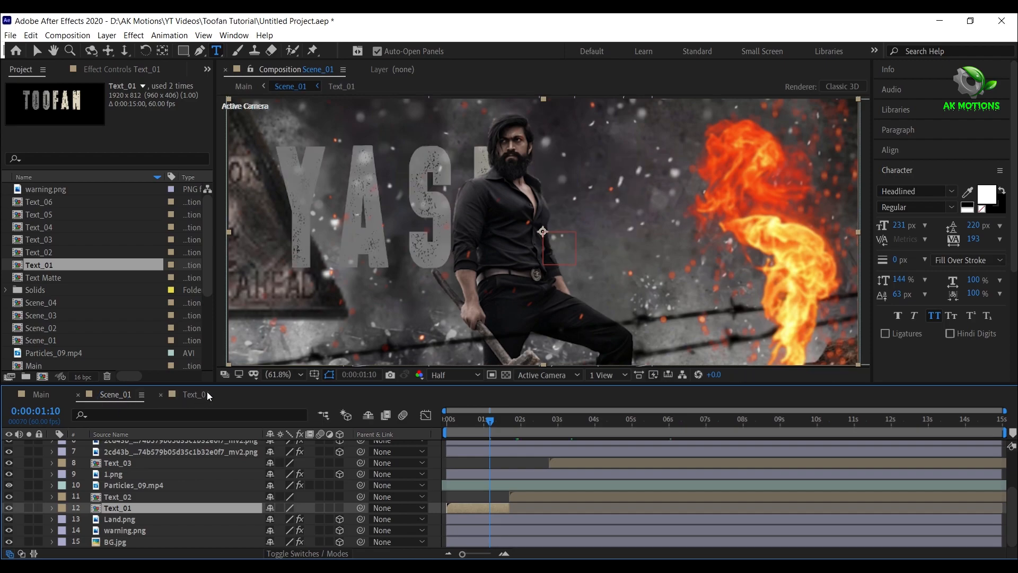
- Set the YASH layer's Gradient Ramp start and end colours to lighter, near-white values
{"action": "left_click", "coordinate": [193, 395]}
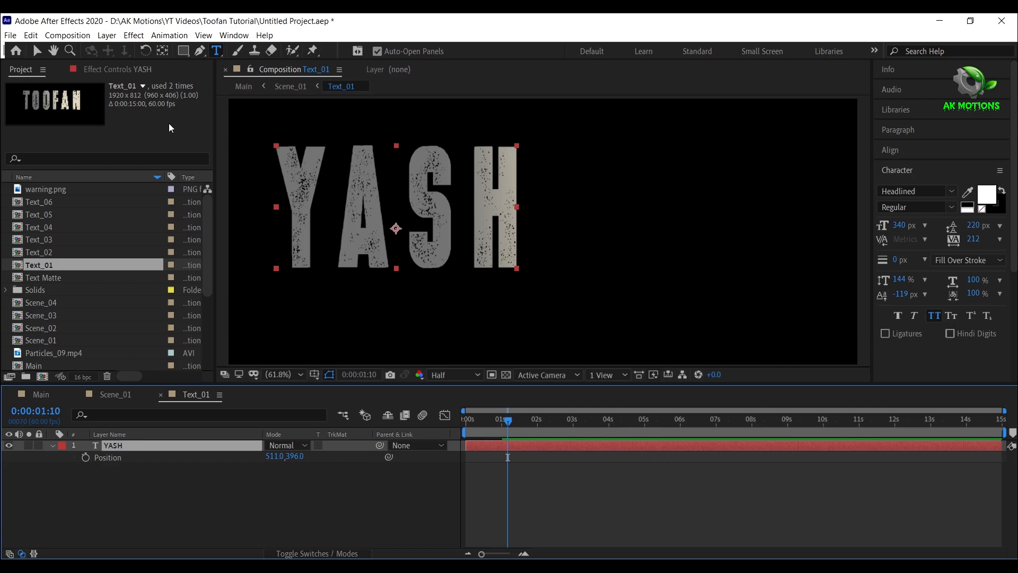
{"action": "left_click", "coordinate": [117, 70]}
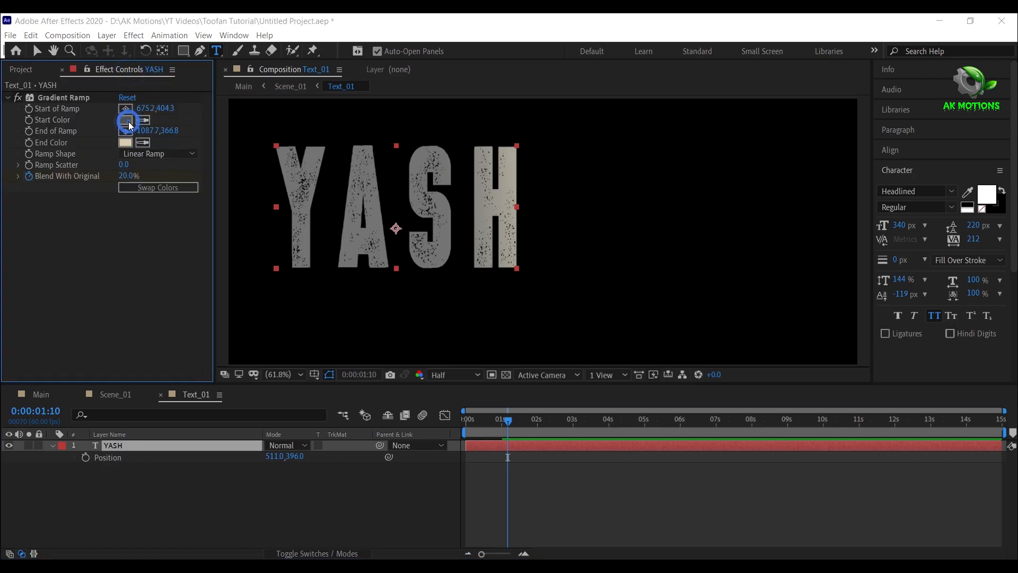
{"action": "left_click", "coordinate": [125, 119]}
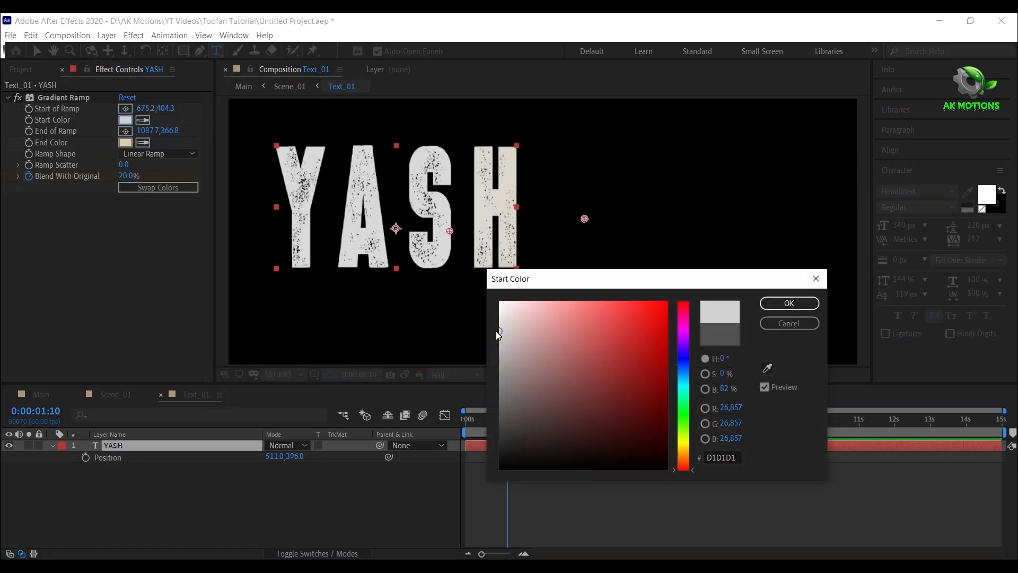
{"action": "left_click", "coordinate": [789, 303]}
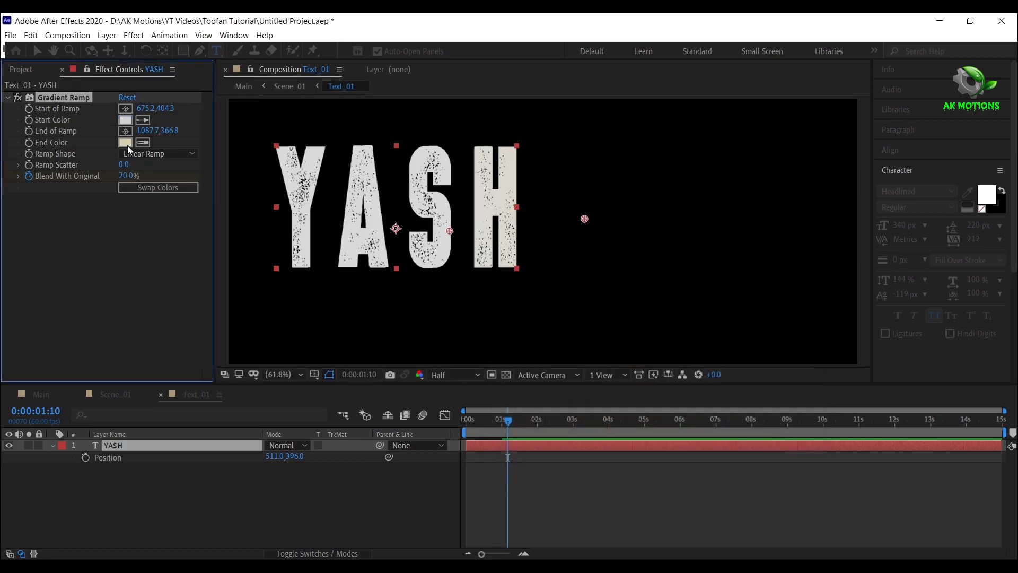
{"action": "left_click", "coordinate": [125, 142]}
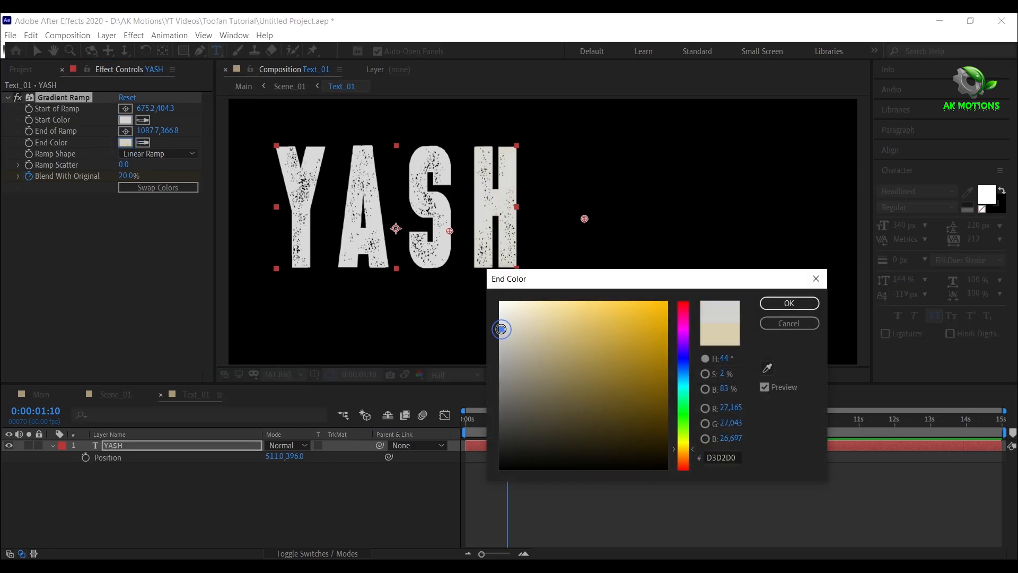
{"action": "left_click", "coordinate": [506, 305]}
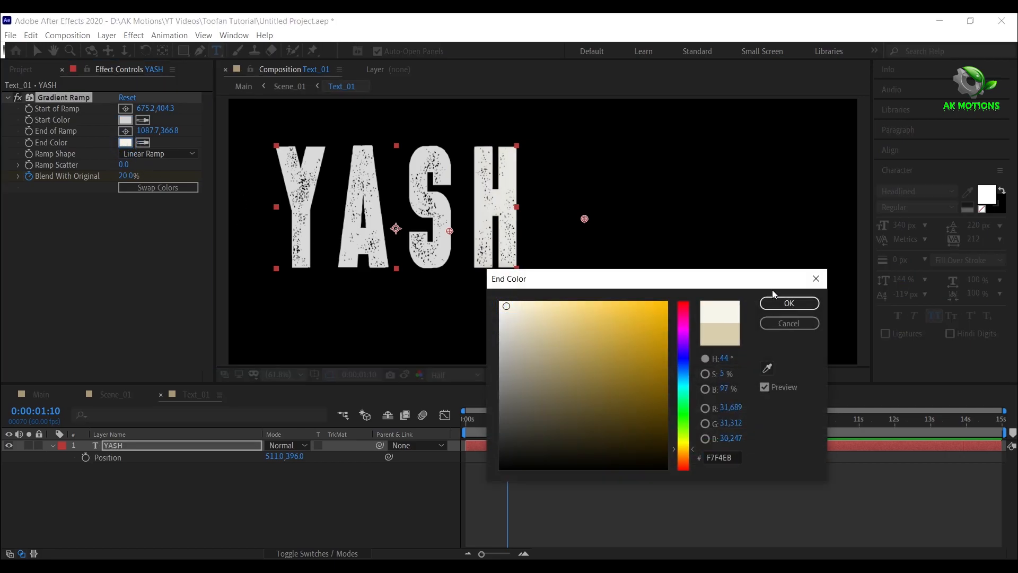
{"action": "left_click", "coordinate": [788, 303]}
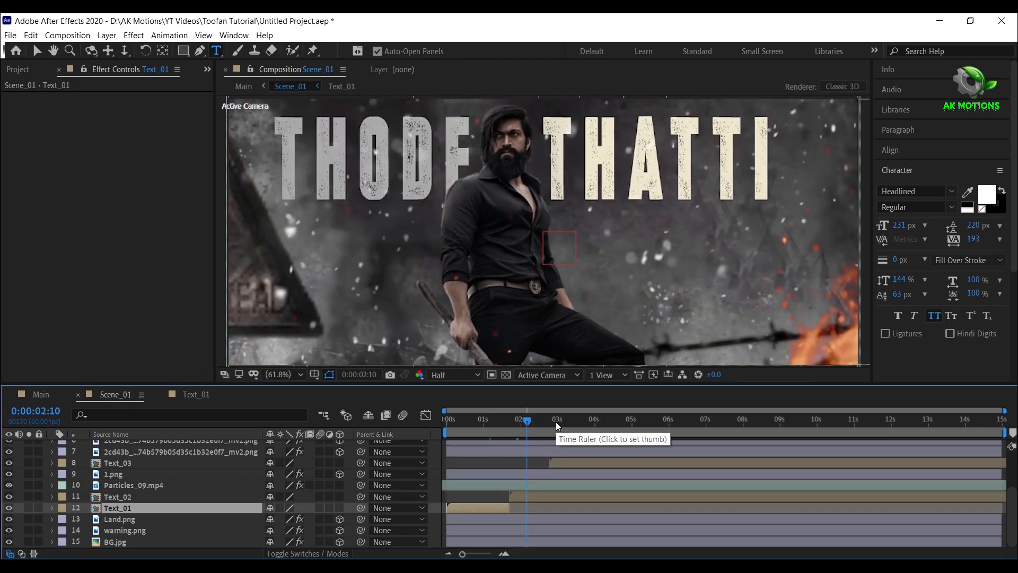
- Scrub Scene_01 to where the Text_02 lines appear and select the Text_02 layer
{"action": "left_click_drag", "start_coordinate": [525, 419], "coordinate": [556, 419]}
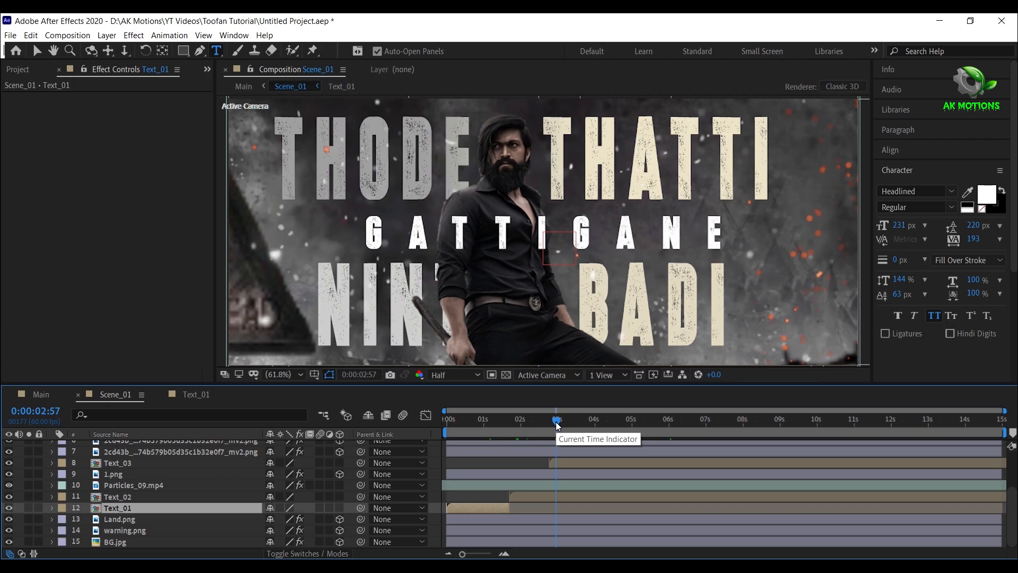
{"action": "left_click", "coordinate": [119, 496]}
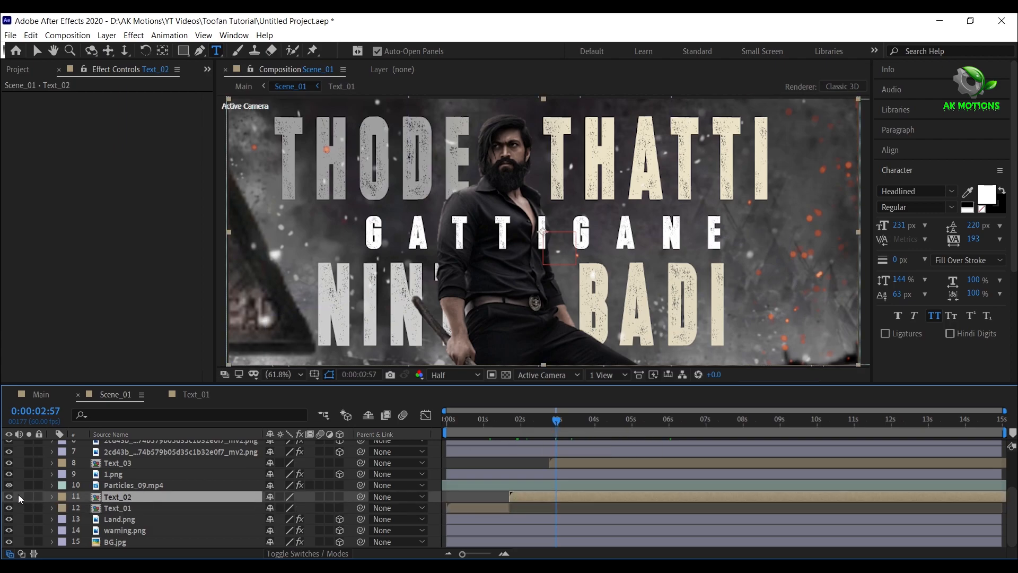
- Retype Text_02's THODE THATTI and NINTA BADI lines as EDITED BY and AMOGH, then return to Scene_01
{"action": "double_click", "coordinate": [118, 496]}
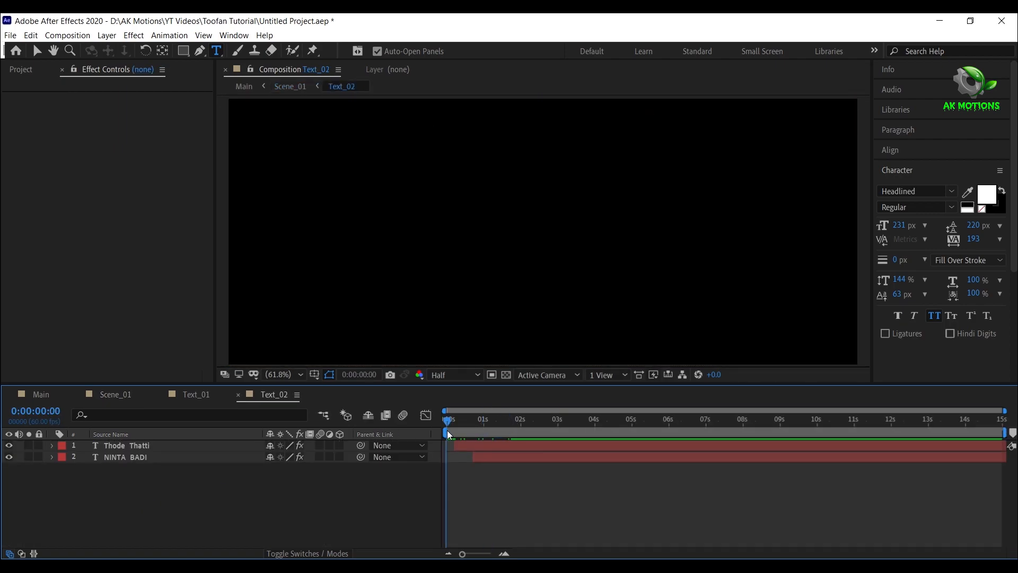
{"action": "left_click", "coordinate": [514, 421]}
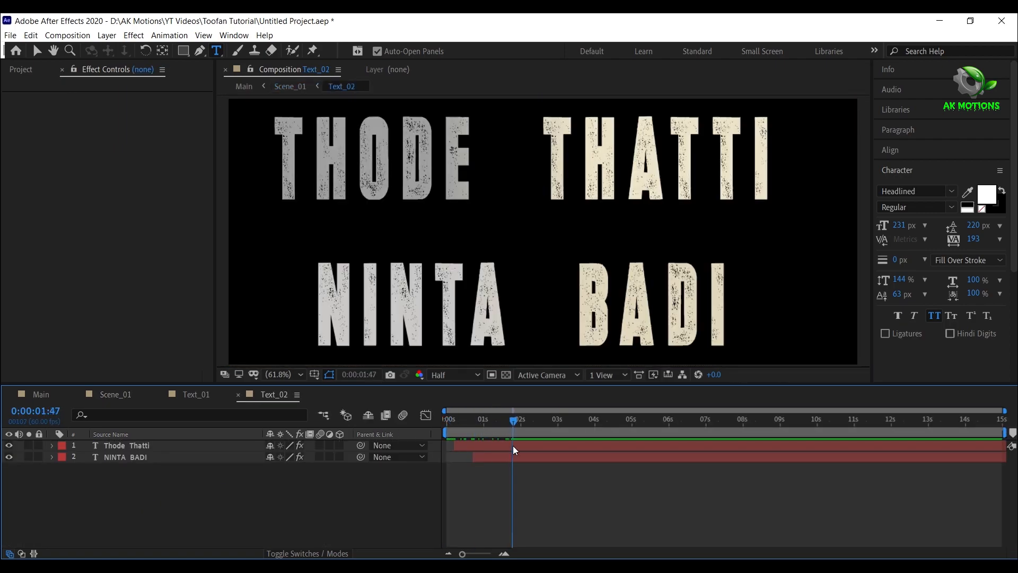
{"action": "left_click", "coordinate": [142, 445]}
{"action": "type", "text": "EDITED"}
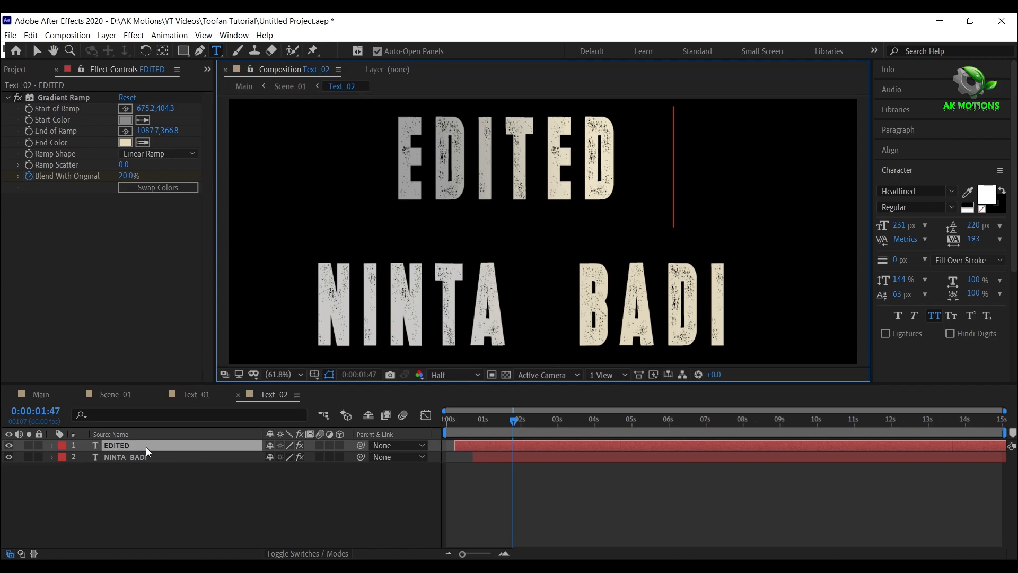
{"action": "type", "text": "BY"}
{"action": "left_click", "coordinate": [182, 456]}
{"action": "type", "text": "A"}
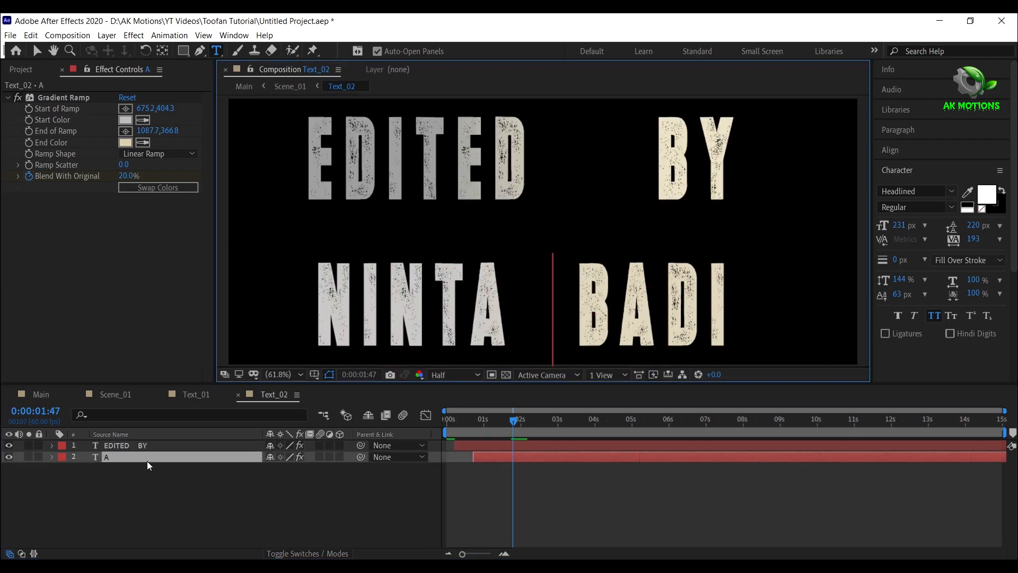
{"action": "type", "text": "MOGH"}
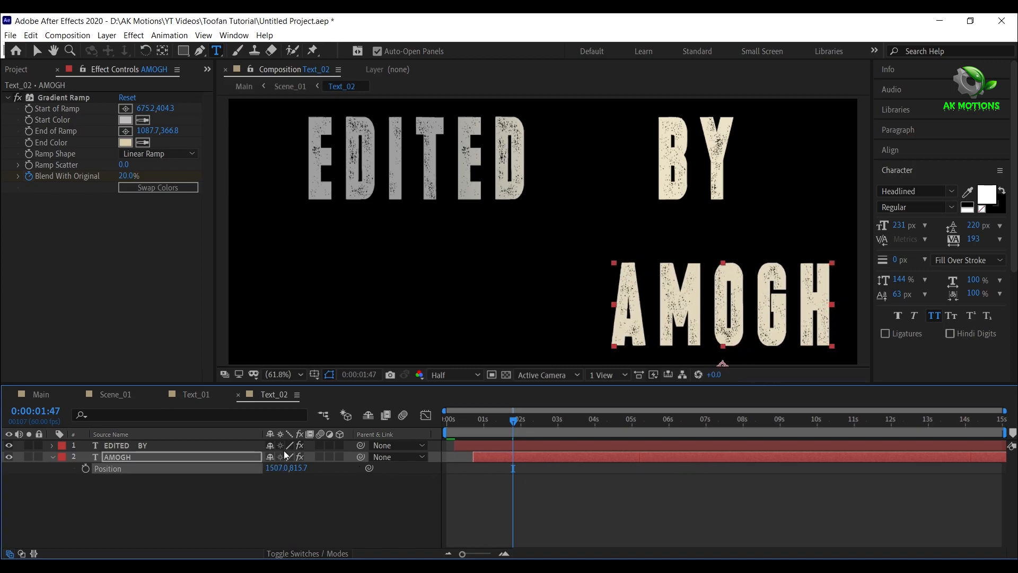
{"action": "left_click", "coordinate": [133, 444]}
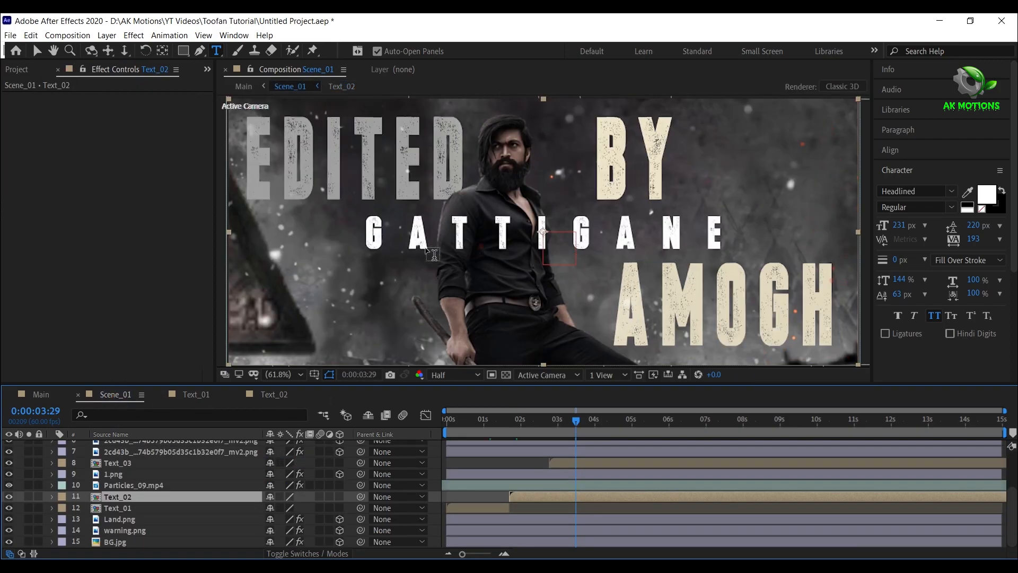
- Retype the Text_03 GATTIGANE word starting with AK MO, then preview Scene_01's opening titles
{"action": "left_click", "coordinate": [117, 462]}
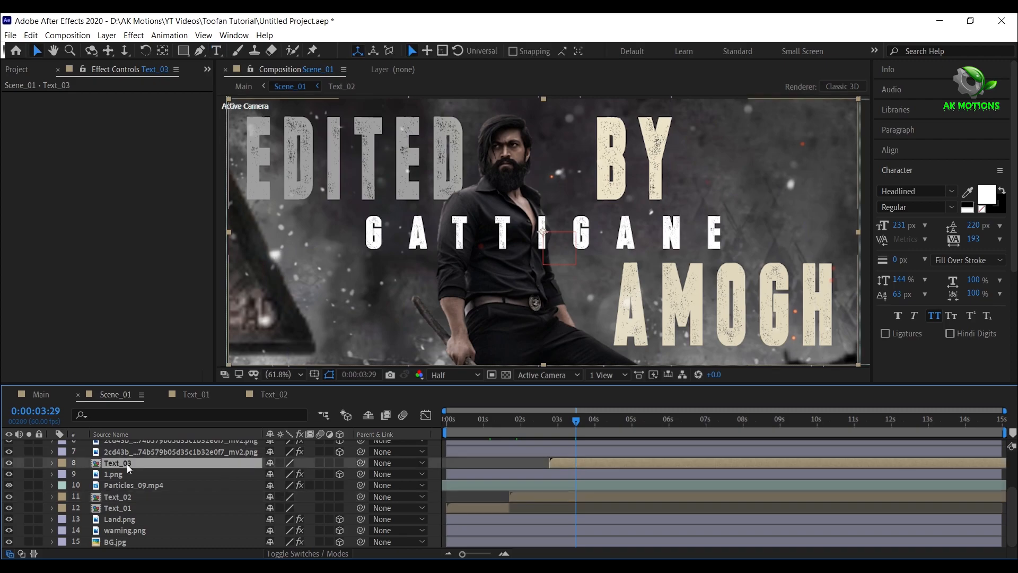
{"action": "double_click", "coordinate": [116, 462]}
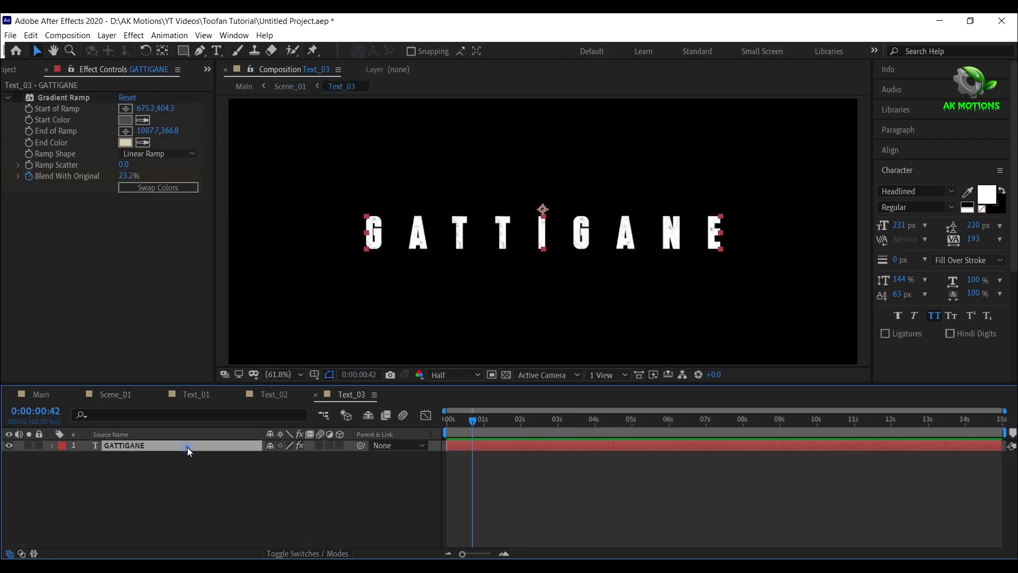
{"action": "type", "text": "AK"}
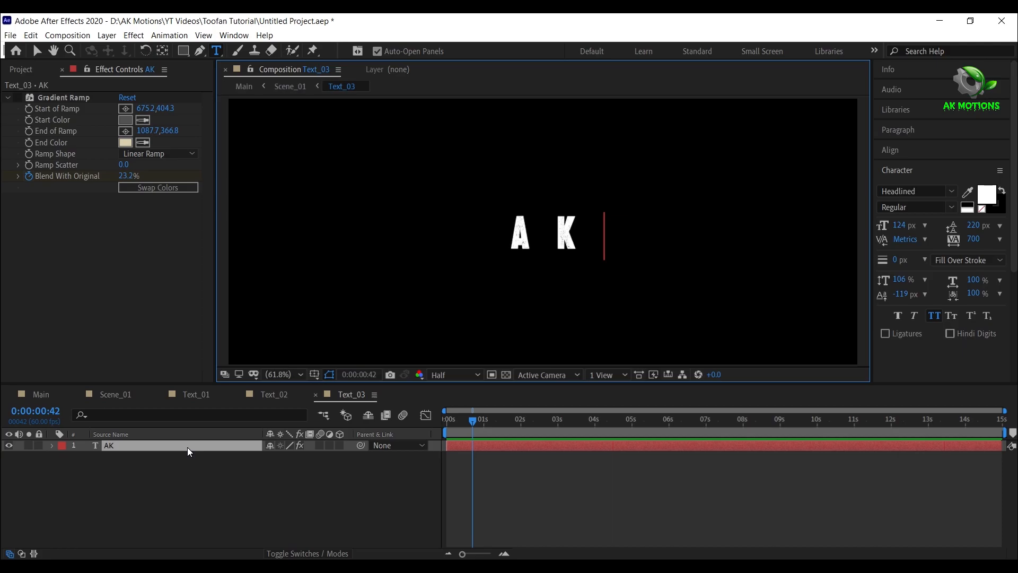
{"action": "type", "text": "MO"}
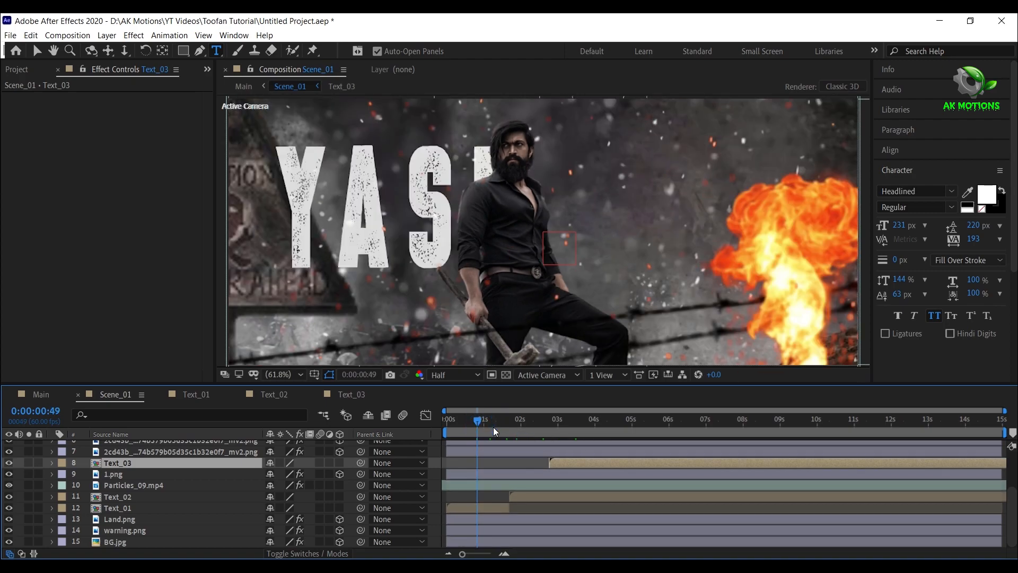
{"action": "left_click_drag", "start_coordinate": [479, 419], "coordinate": [493, 419]}
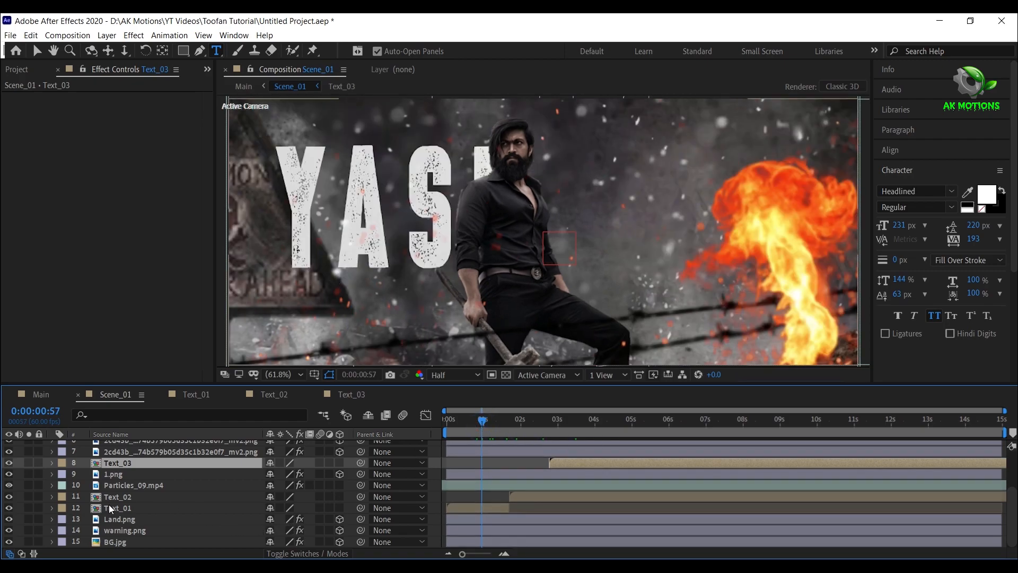
- Reveal Text_01's Scale property and scrub through its keyframes to review the animation
{"action": "left_click", "coordinate": [116, 507]}
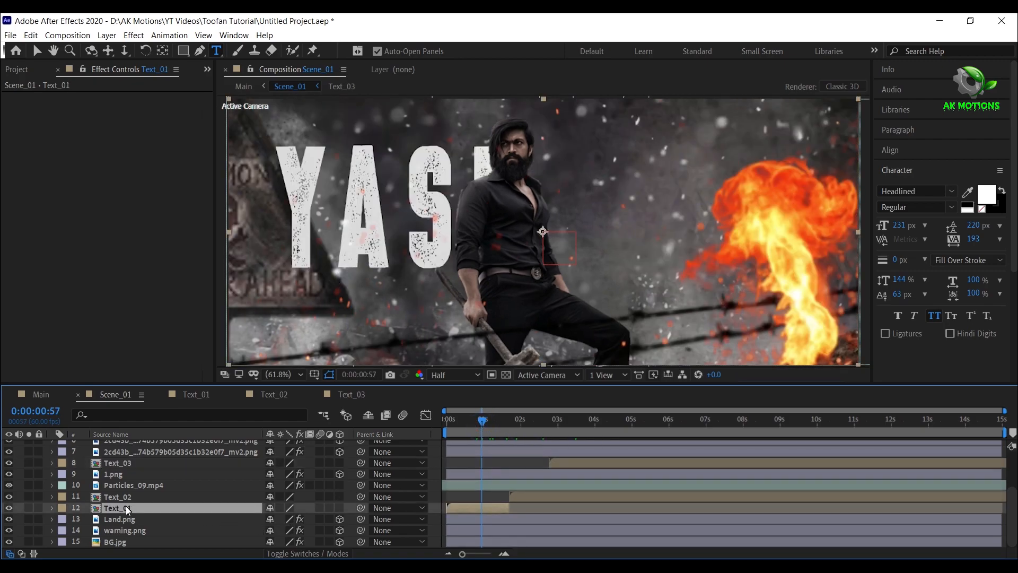
{"action": "left_click", "coordinate": [57, 509]}
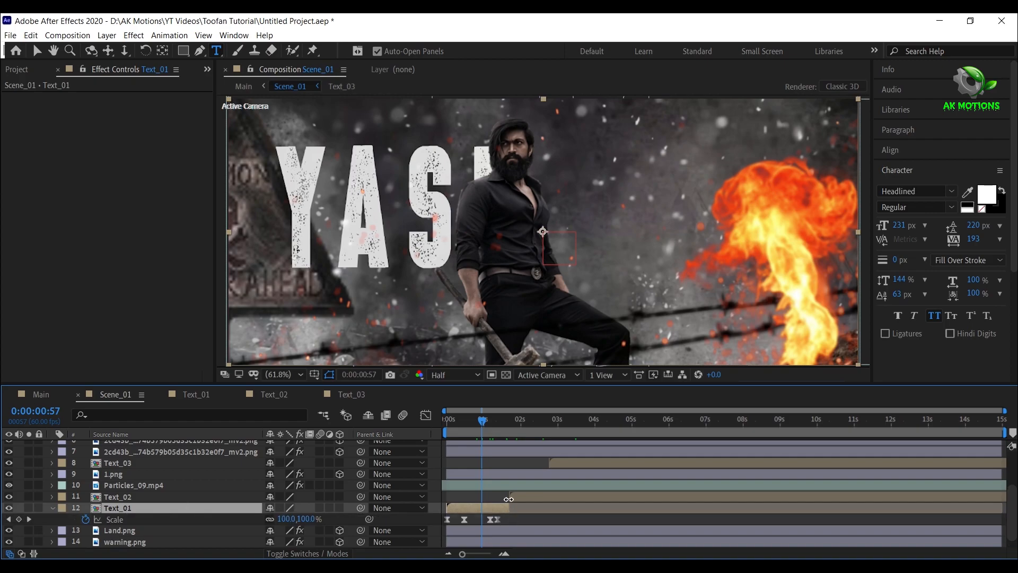
{"action": "left_click", "coordinate": [482, 420]}
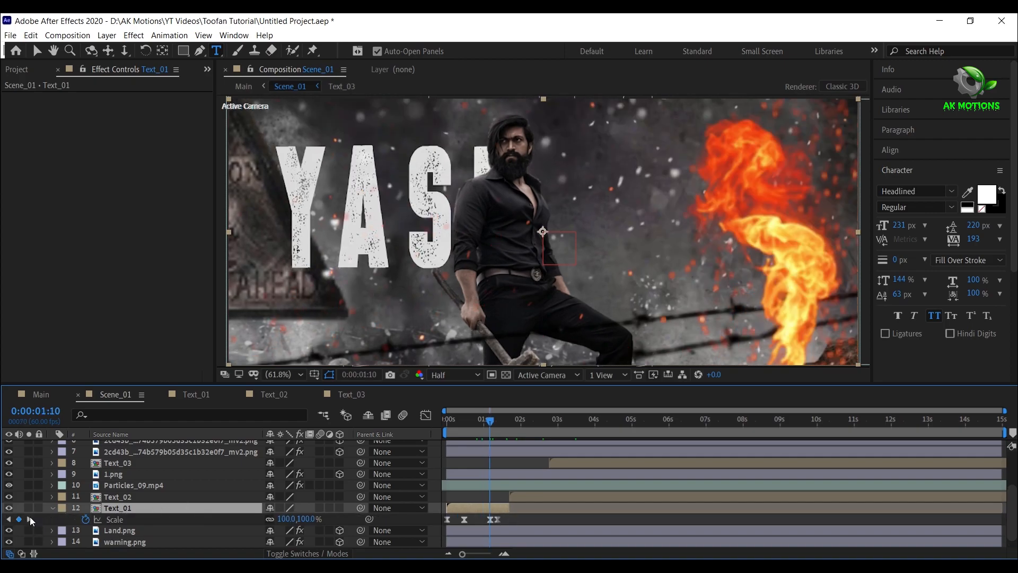
{"action": "left_click", "coordinate": [30, 521]}
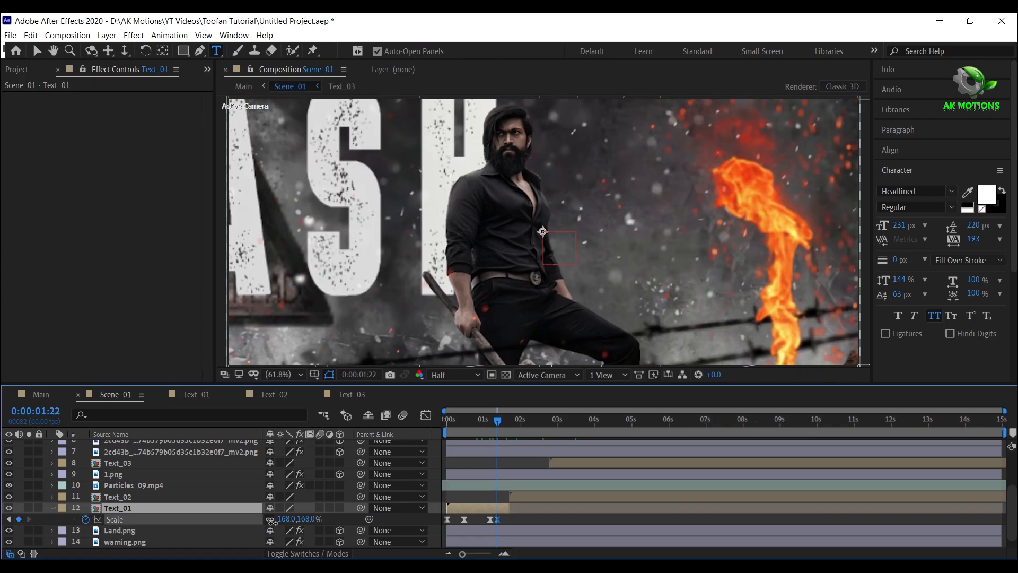
{"action": "left_click_drag", "start_coordinate": [299, 518], "coordinate": [263, 519]}
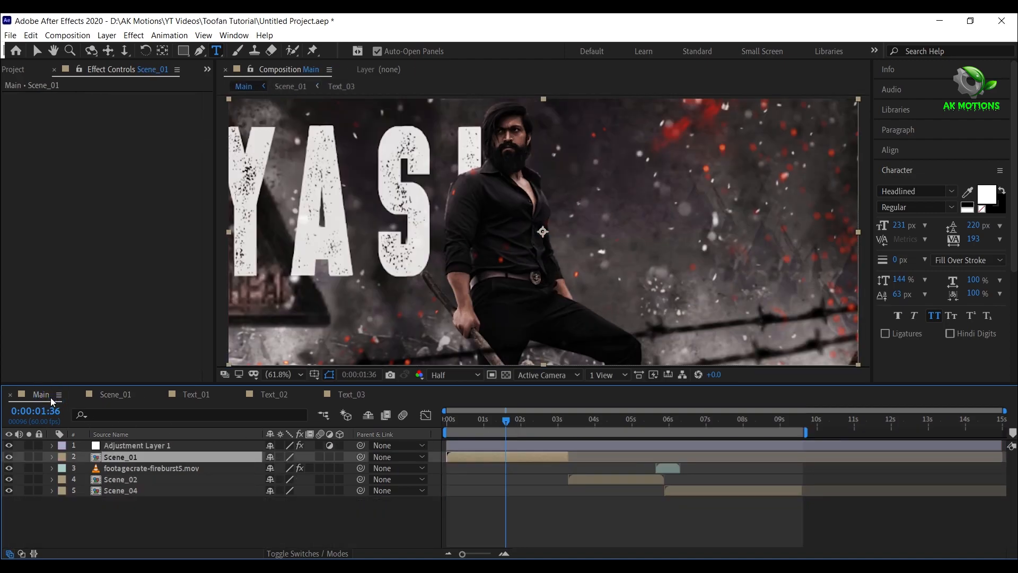
- Scrub Main to the EDITED BY AMOGH section around 3 s, then open Scene_02
{"action": "left_click", "coordinate": [528, 420]}
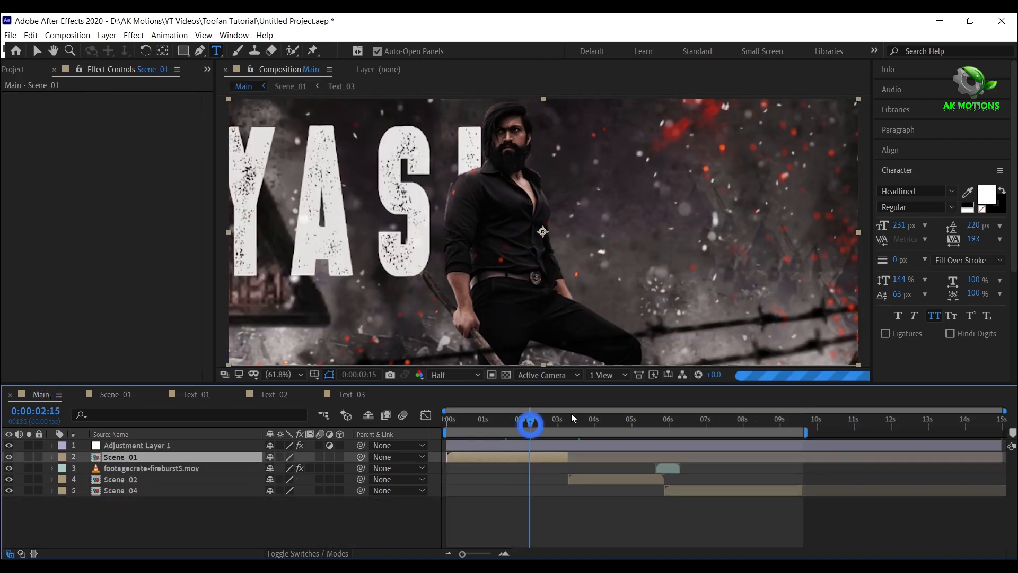
{"action": "left_click", "coordinate": [562, 418]}
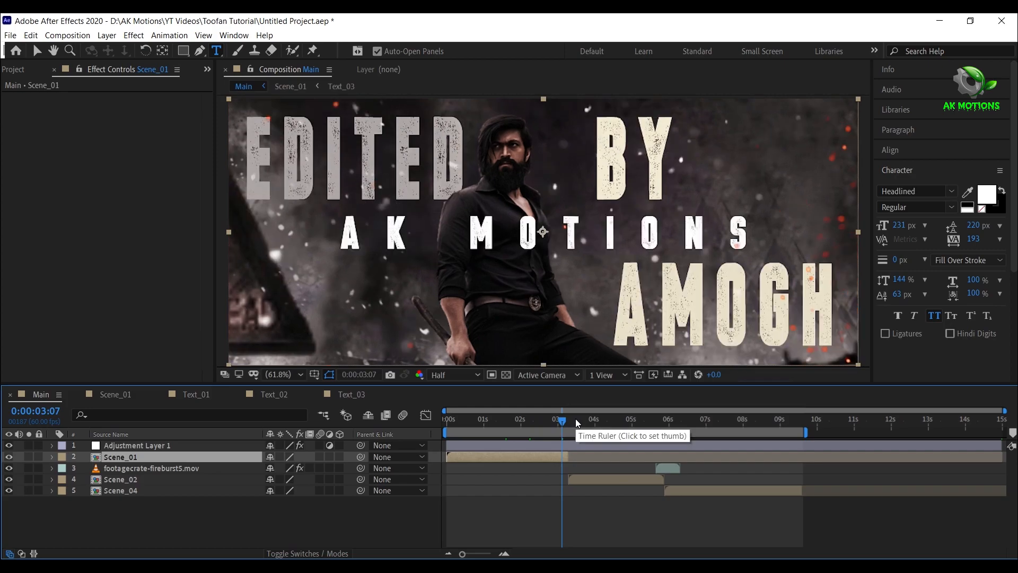
{"action": "mouse_move", "coordinate": [581, 422]}
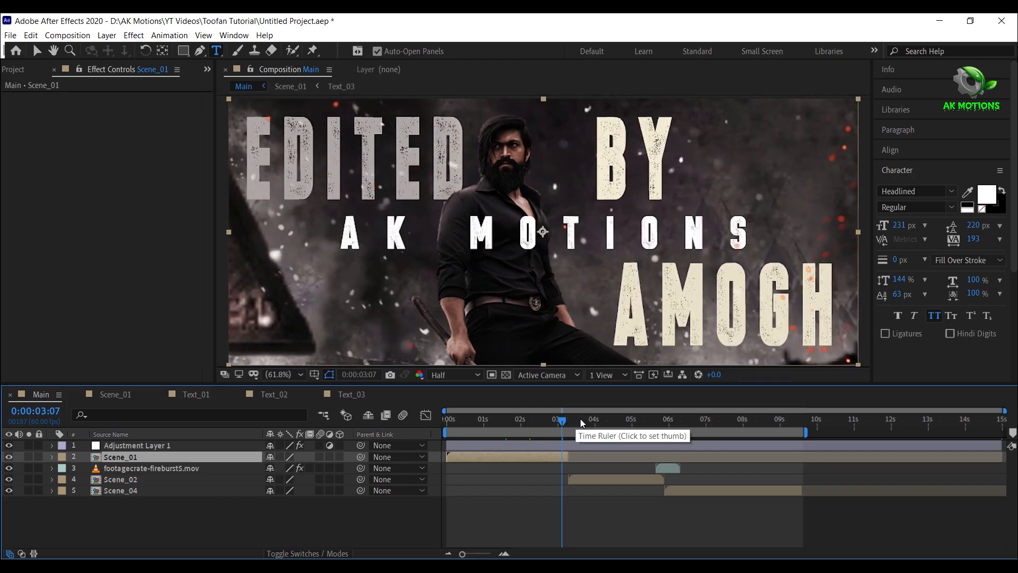
{"action": "left_click", "coordinate": [579, 419]}
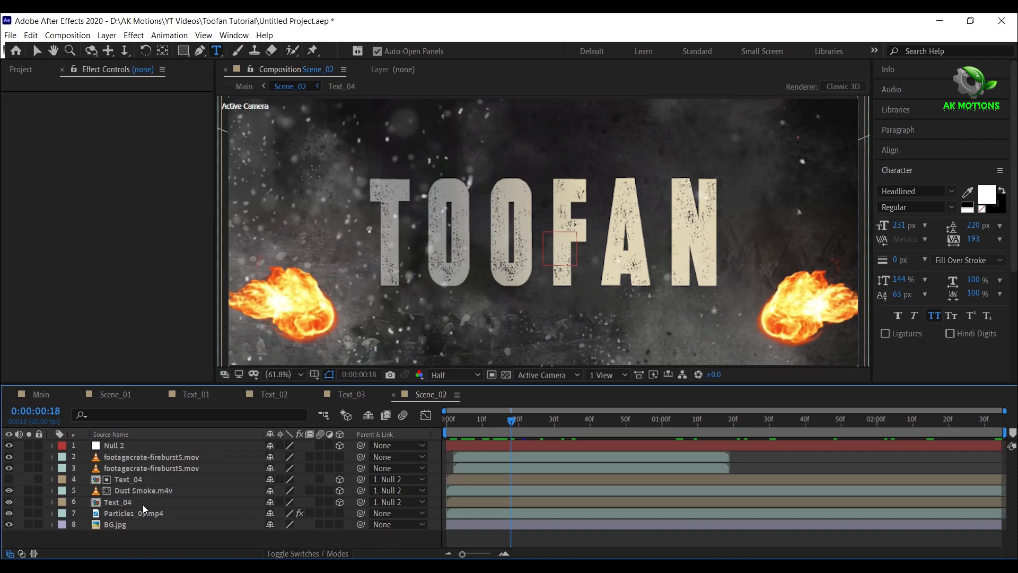
- Retype the Text_04 TOOFAN title as YOUR NAME and view it in Scene_02
{"action": "double_click", "coordinate": [129, 490]}
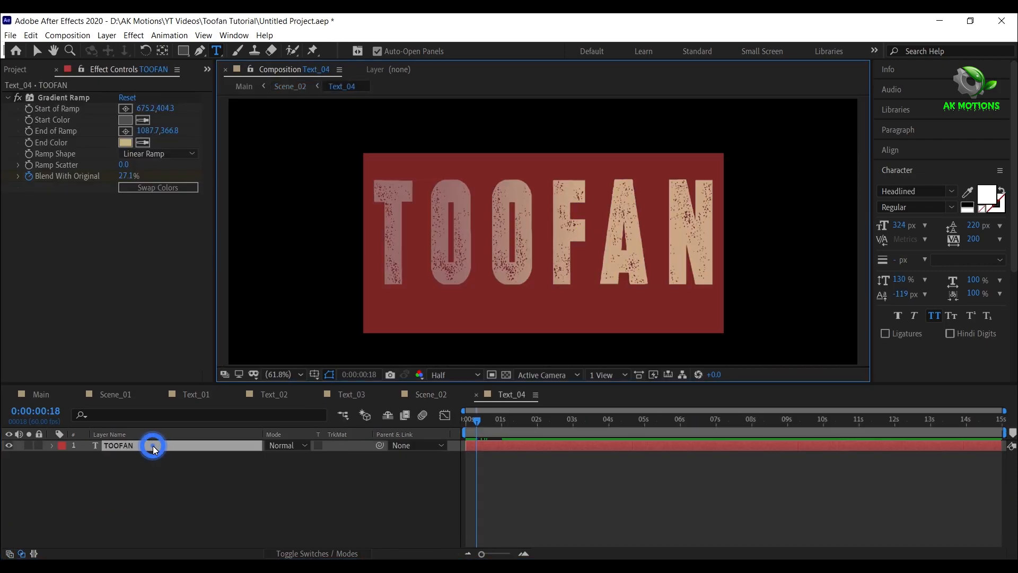
{"action": "type", "text": "YOUR NAME"}
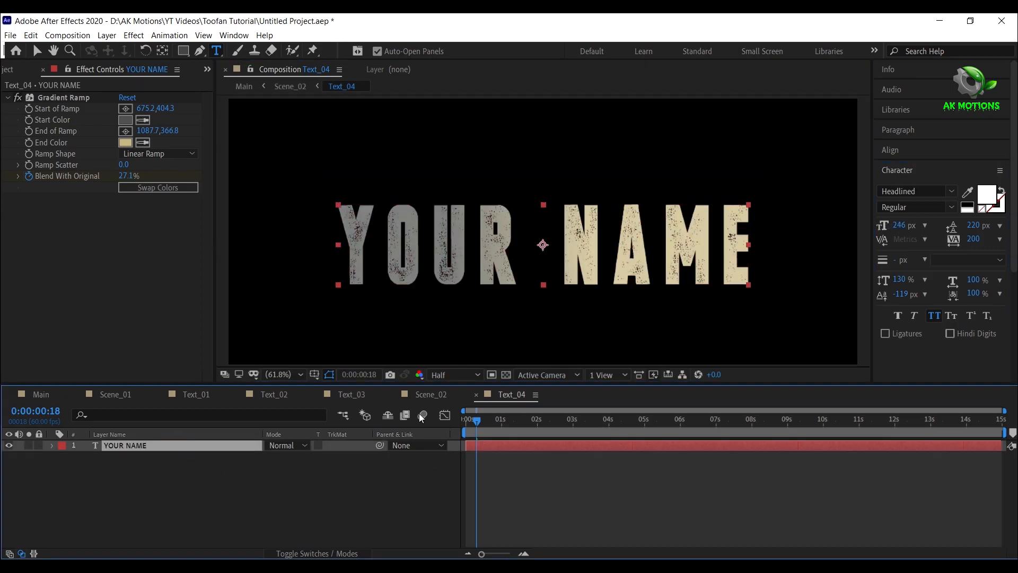
{"action": "left_click", "coordinate": [889, 150]}
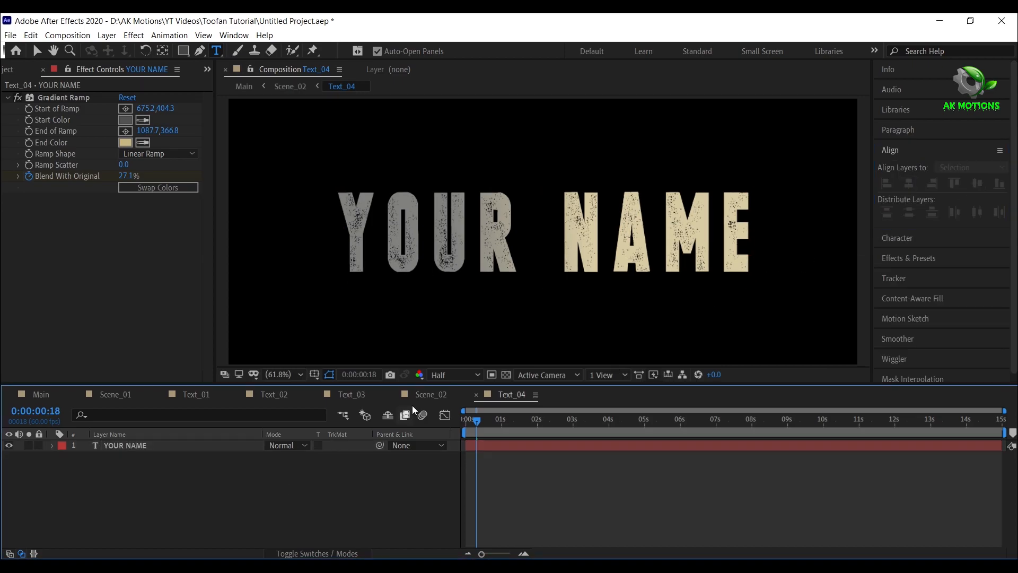
{"action": "left_click", "coordinate": [431, 395]}
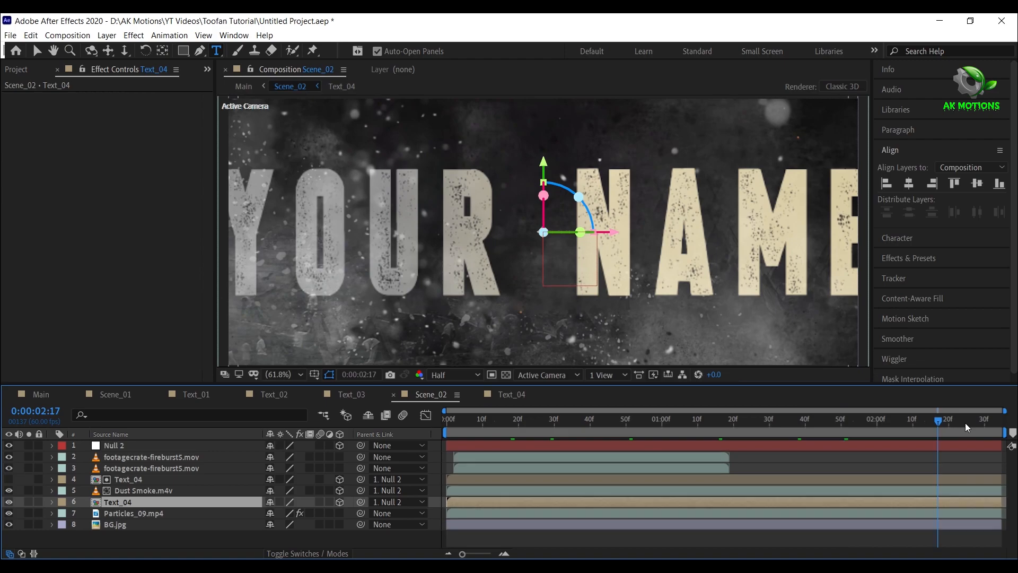
- Preview the YOUR NAME fire transition in Main, then open the Scene_04 composition
{"action": "left_click_drag", "start_coordinate": [941, 421], "coordinate": [1000, 421]}
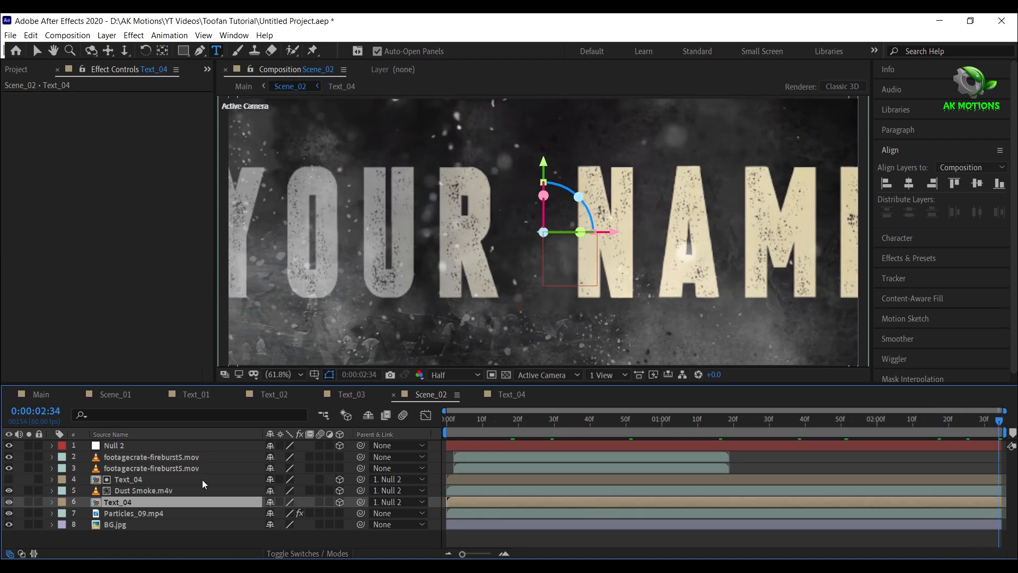
{"action": "left_click", "coordinate": [113, 444]}
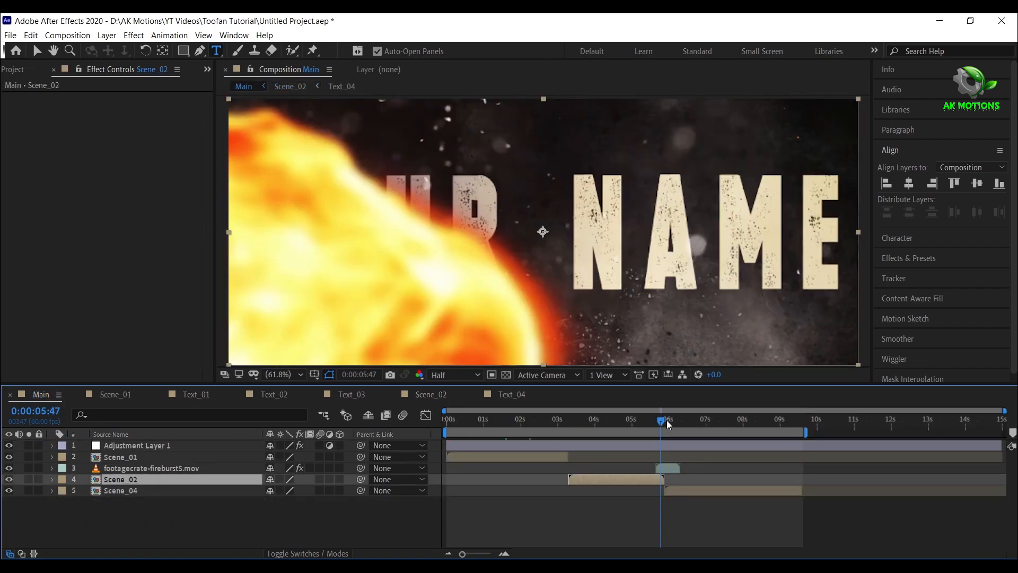
{"action": "left_click", "coordinate": [679, 420]}
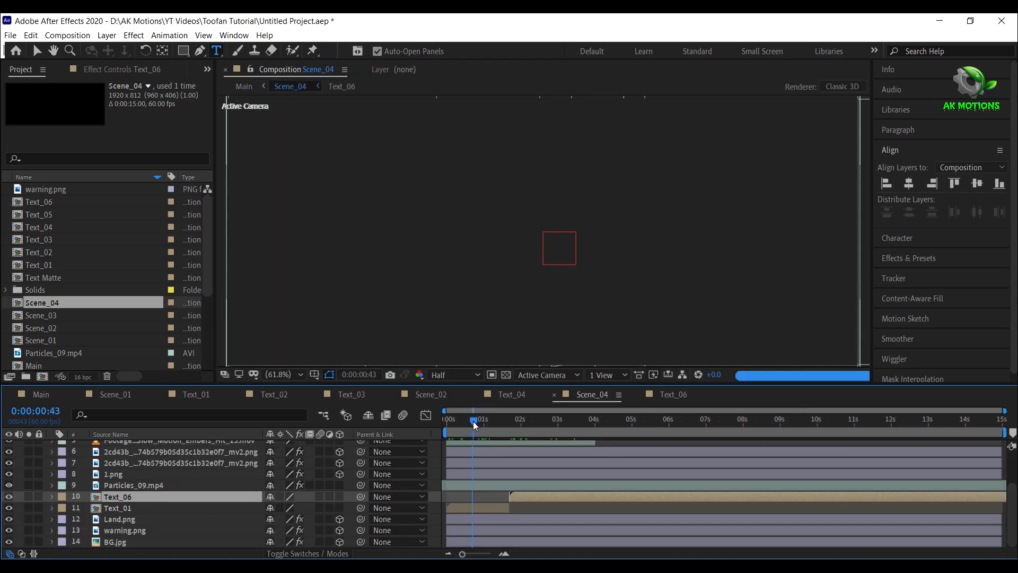
- Retype Text_06's EDITED BY and AMOGH lines as 26M VIWES and IN 24 HOURS
{"action": "left_click", "coordinate": [116, 508]}
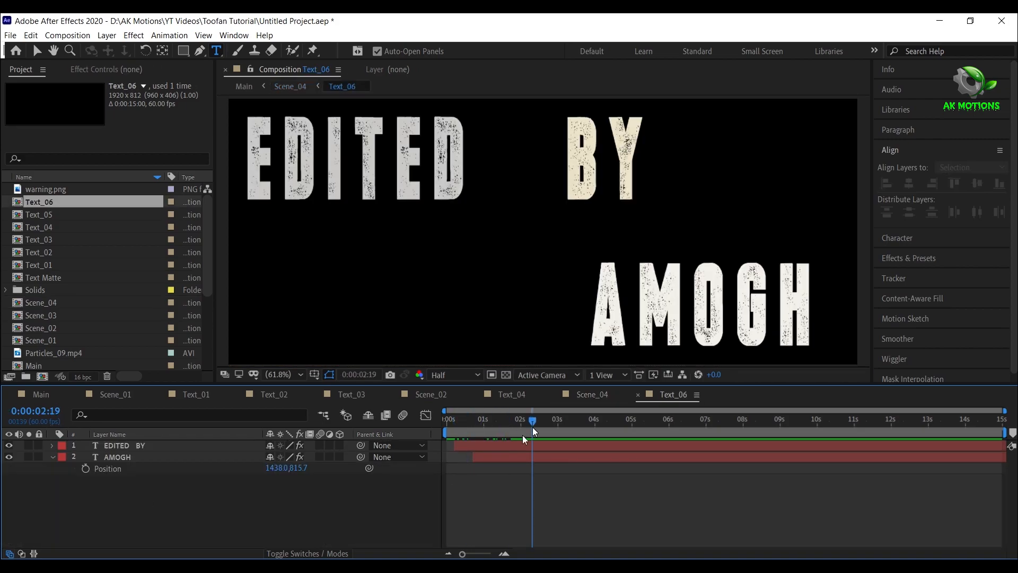
{"action": "left_click", "coordinate": [122, 445]}
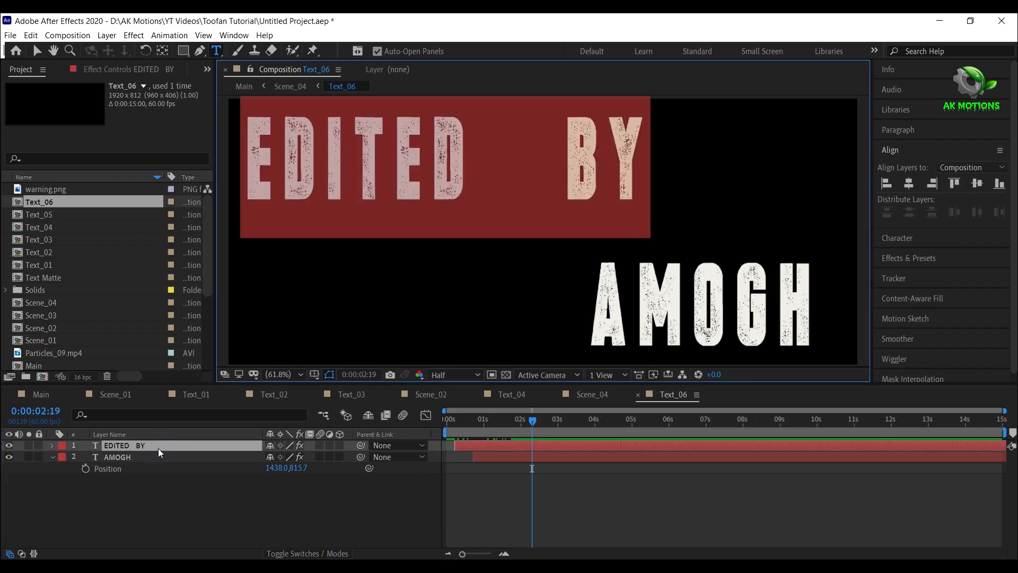
{"action": "type", "text": "26M"}
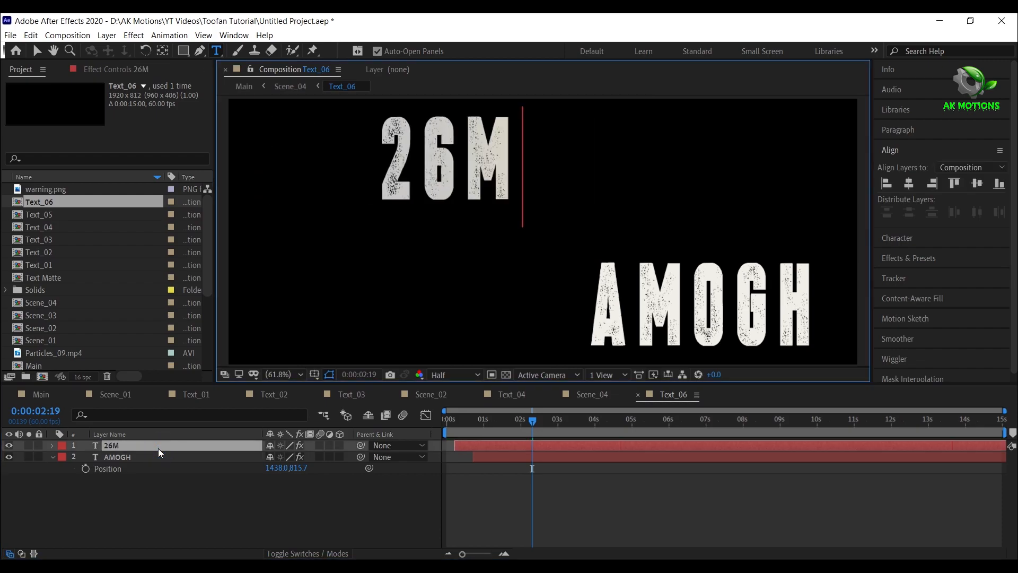
{"action": "type", "text": "VIWES"}
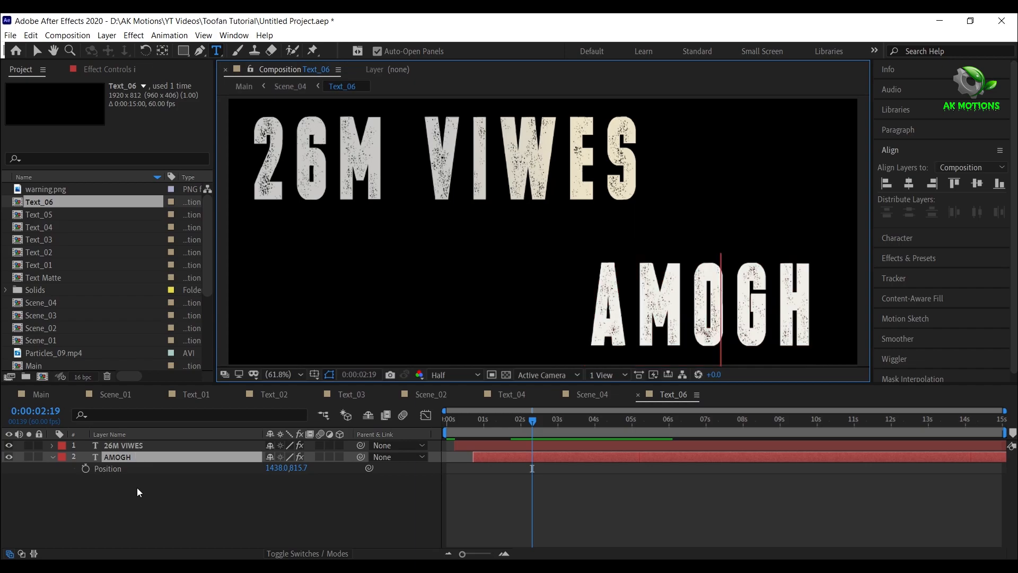
{"action": "type", "text": "in   24 HOURS"}
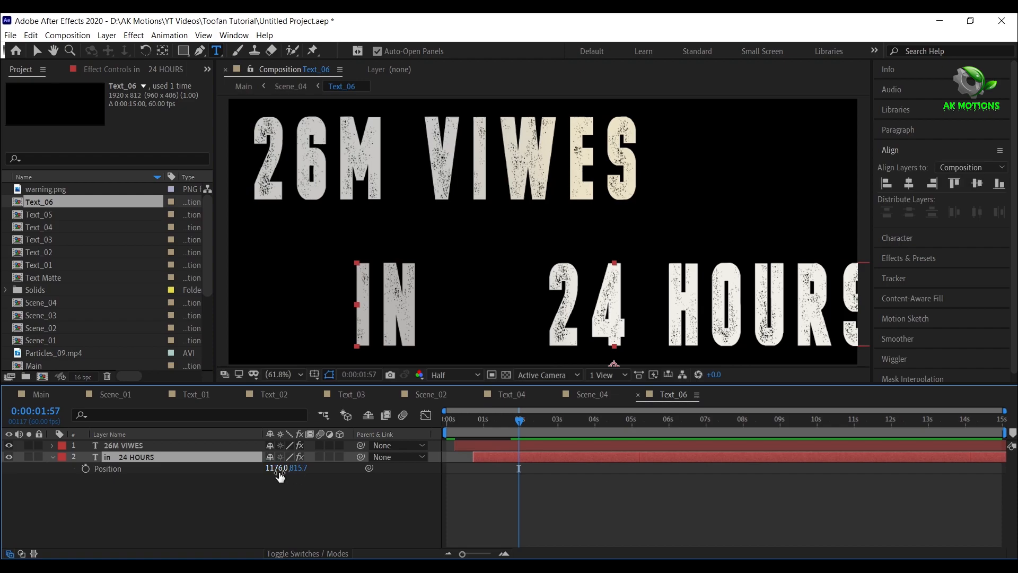
{"action": "left_click", "coordinate": [591, 394]}
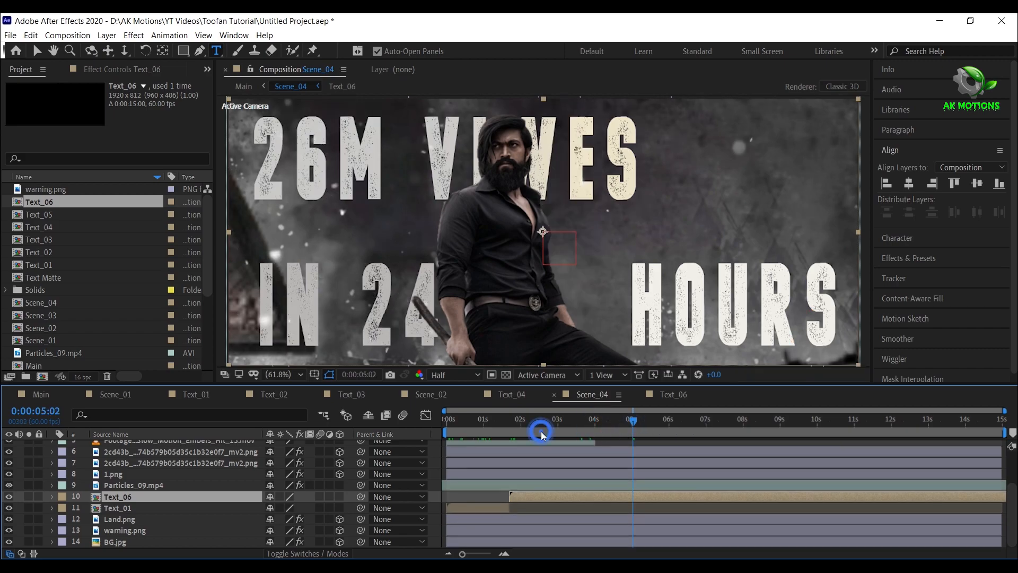
- Switch to the Main composition for a final preview of the title sequence
{"action": "left_click", "coordinate": [540, 433]}
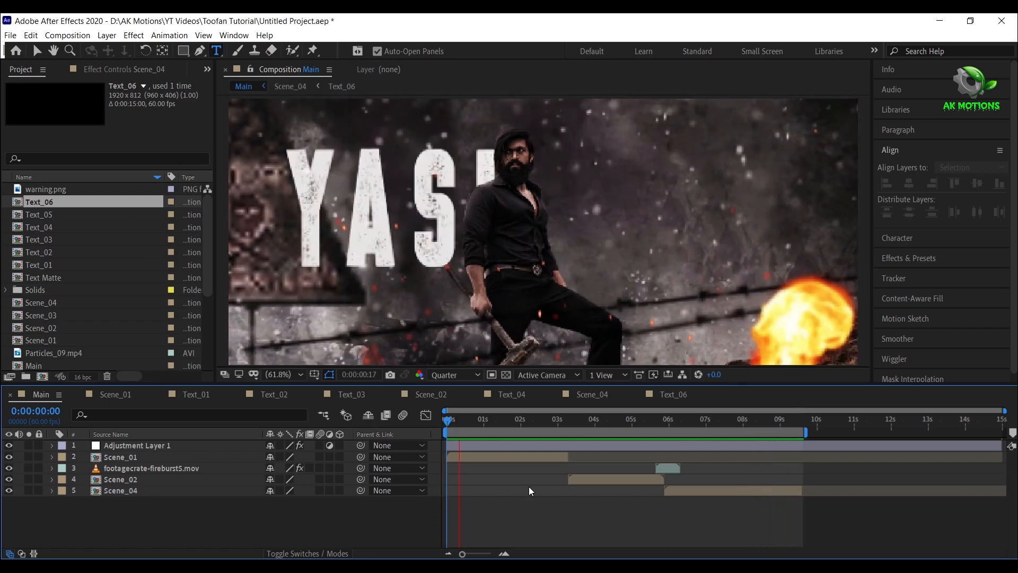
- Scrub into the YASH scene and preview the Main comp at Full resolution
{"action": "left_click", "coordinate": [499, 420]}
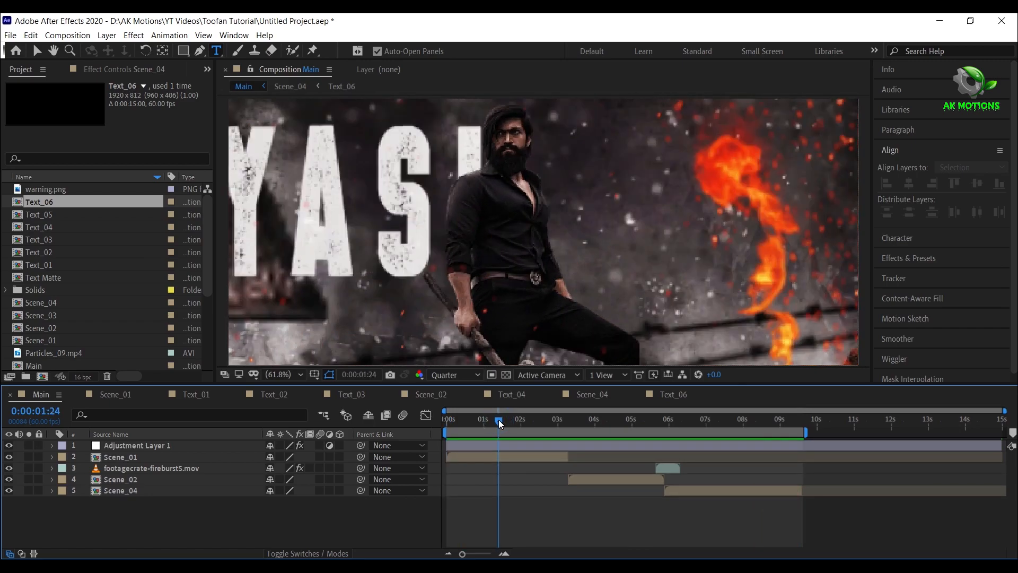
{"action": "left_click", "coordinate": [454, 374]}
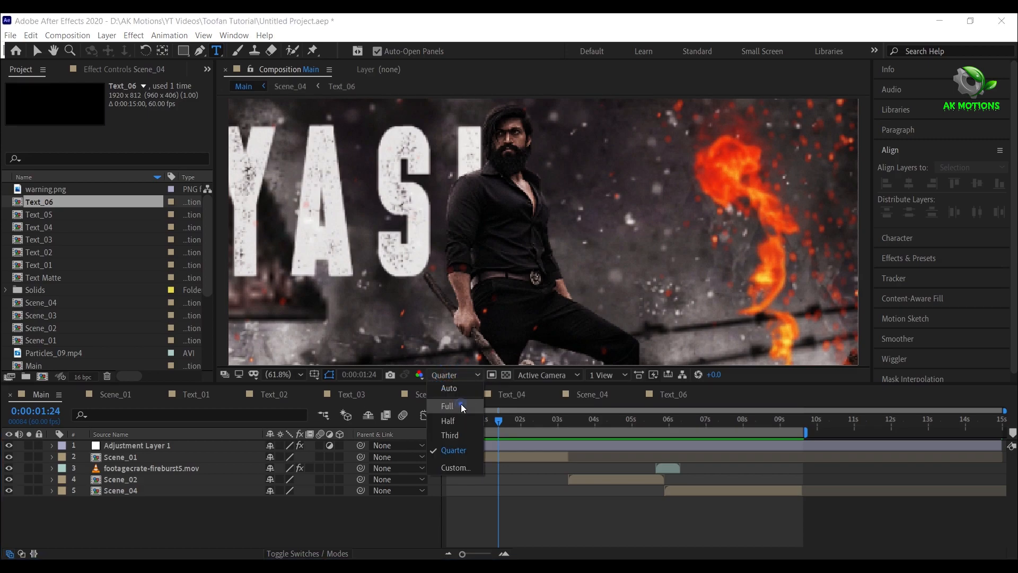
{"action": "left_click", "coordinate": [447, 405]}
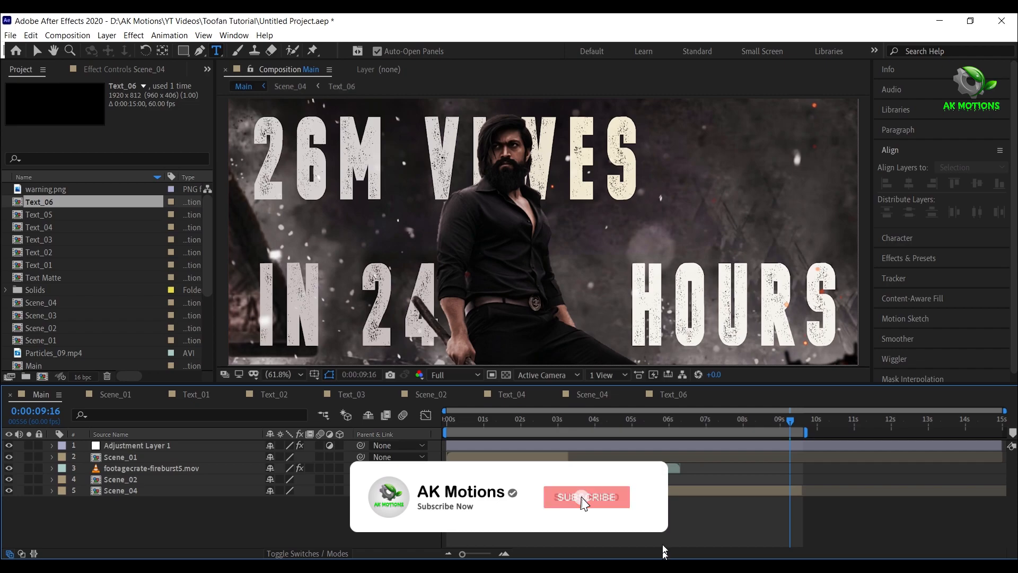
{"action": "left_click", "coordinate": [585, 497]}
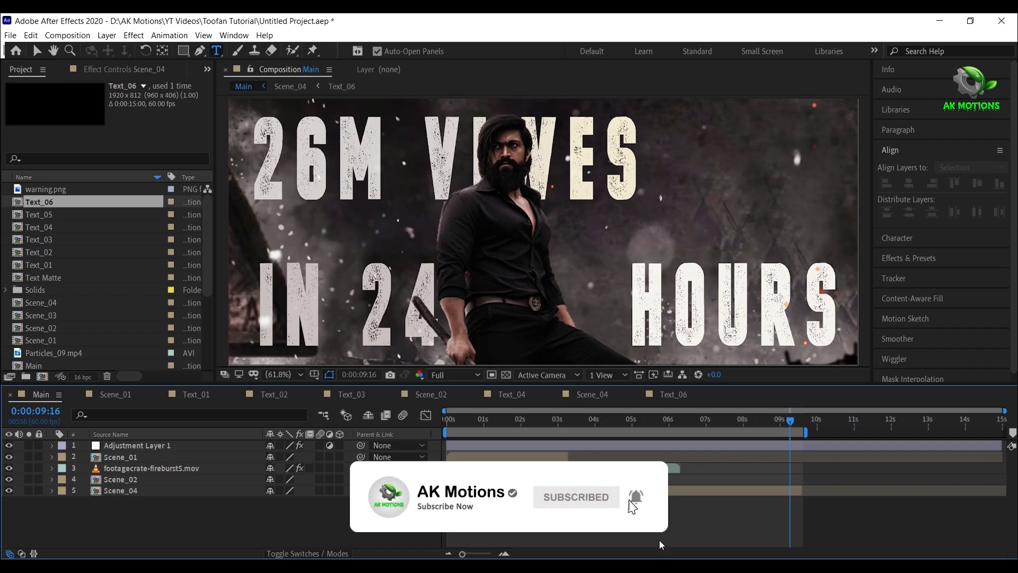